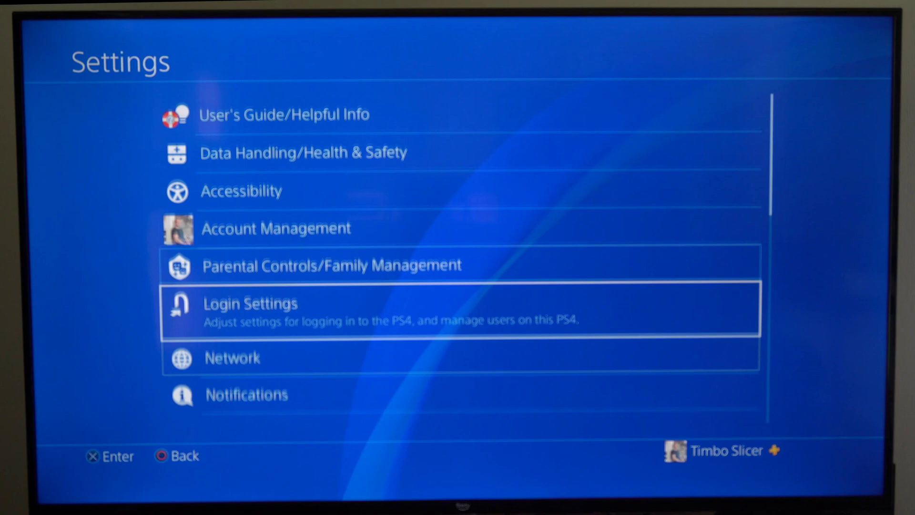
Reach Saved Data in System Storage under Application Saved Data Management
{"action": "scroll", "scroll_direction": "down", "scroll_amount": 3}
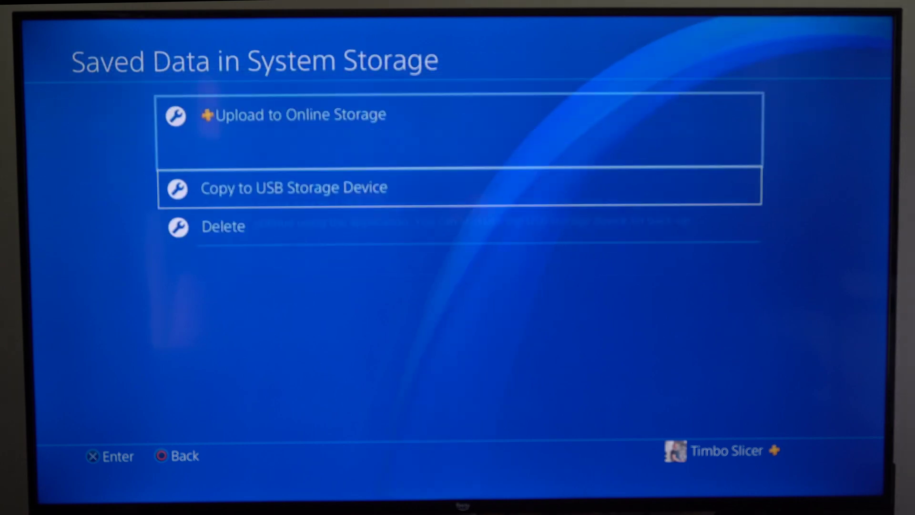
{"action": "left_click", "coordinate": [223, 227]}
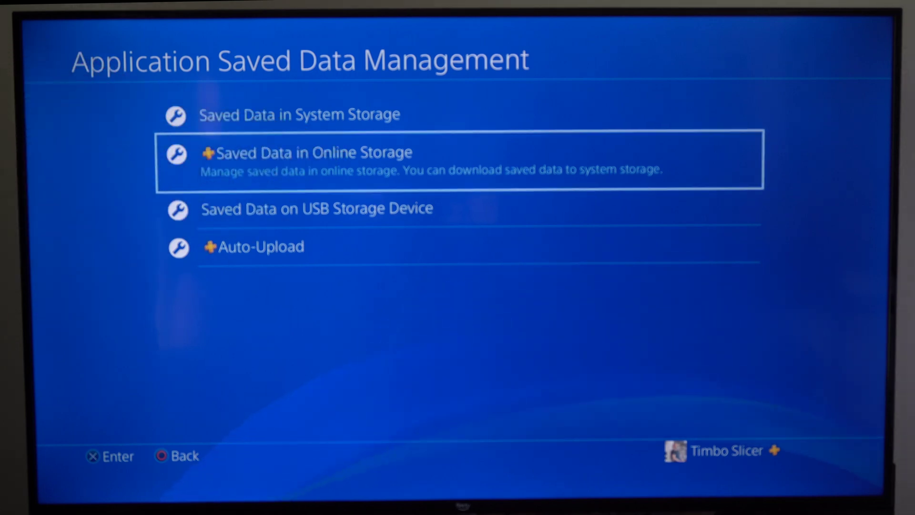
Download the checked Quake II save from online storage to system storage
{"action": "left_click", "coordinate": [308, 152]}
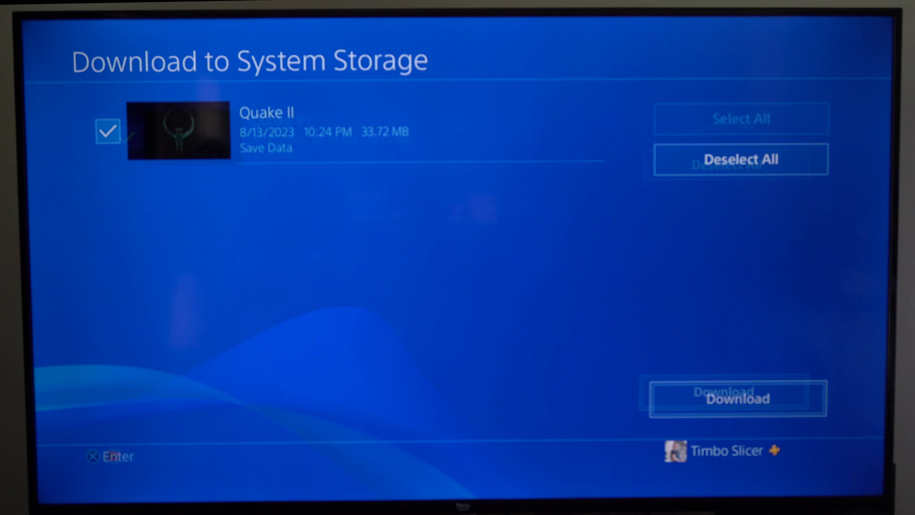
{"action": "left_click", "coordinate": [732, 399]}
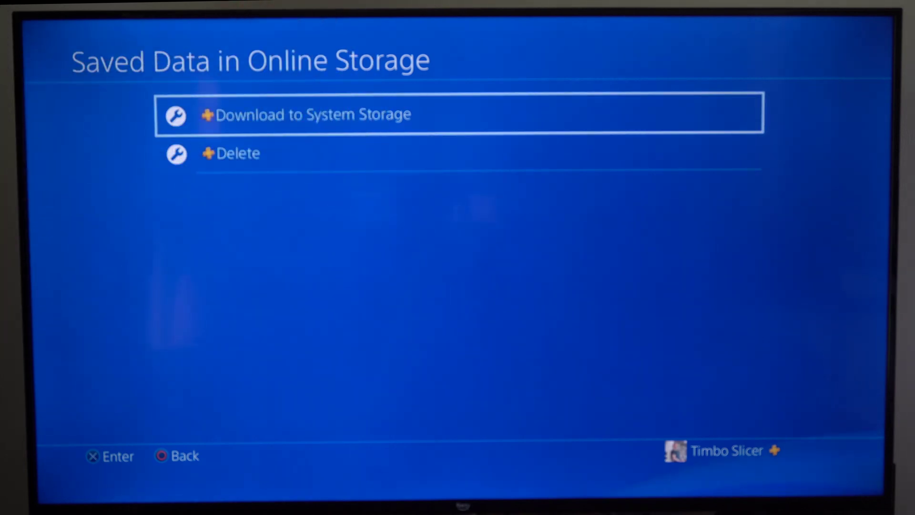
{"action": "key", "text": "Back"}
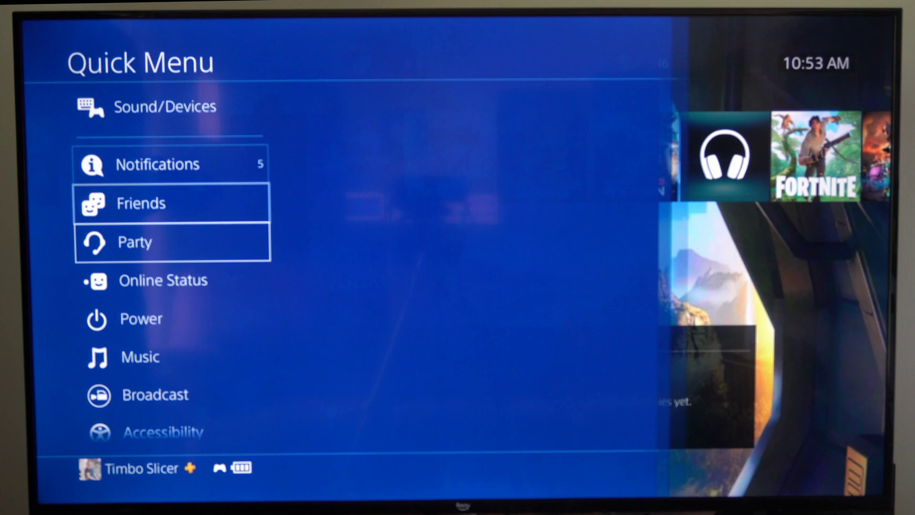
Turn off the PS4 from the Quick Menu's Power options
{"action": "left_click", "coordinate": [140, 318]}
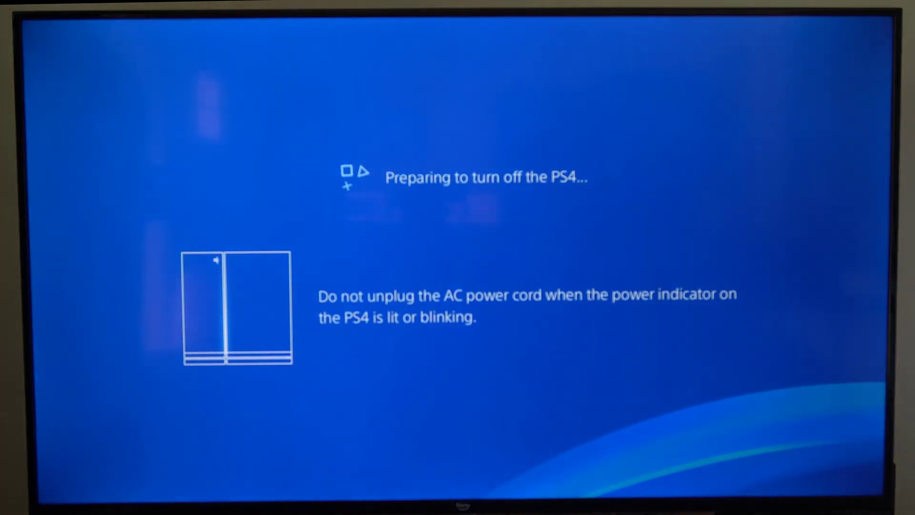